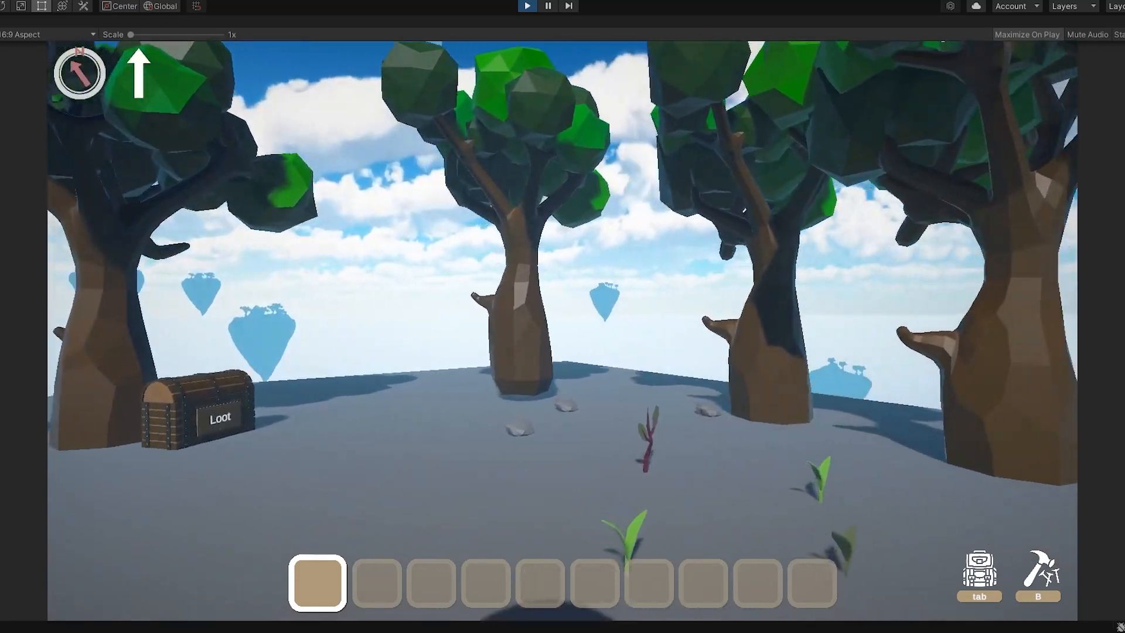
Step: Walk the player across the floating island, then bring up the old build menu with Foundation
key(tab)
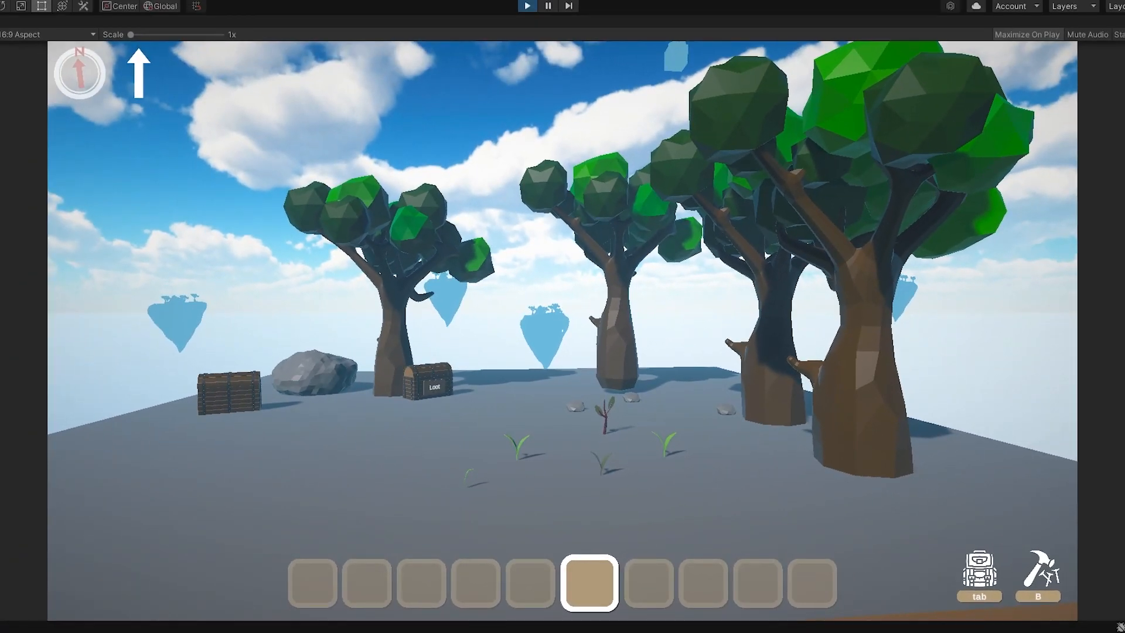
key(tab)
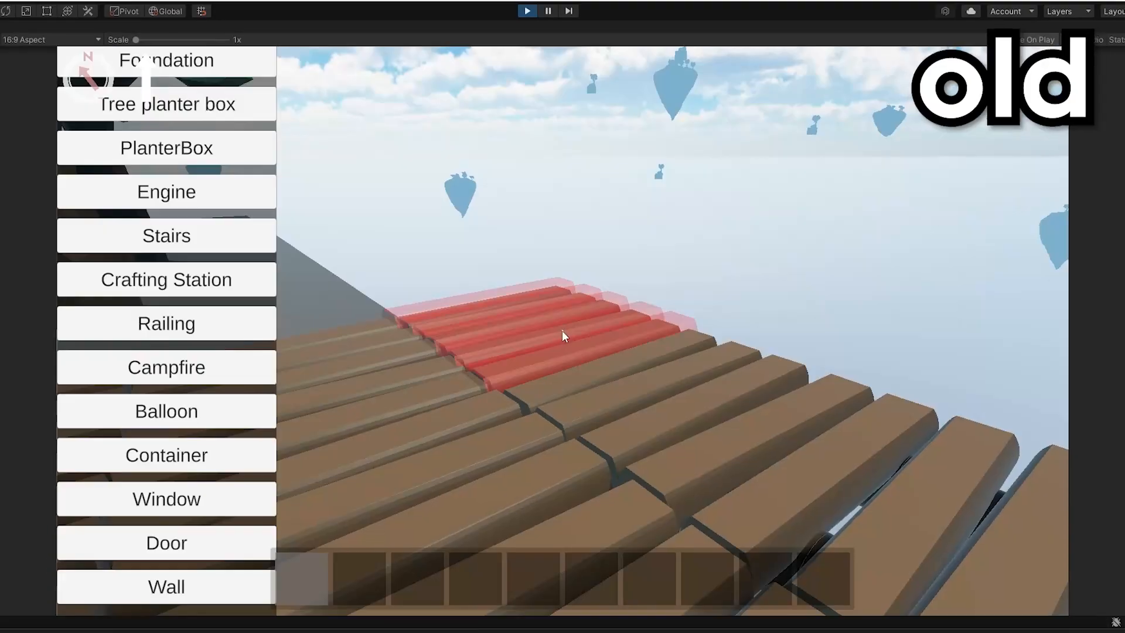
Step: Exit Play mode and show the PreviewPrefab folder beside the docked Building Browser
click(166, 366)
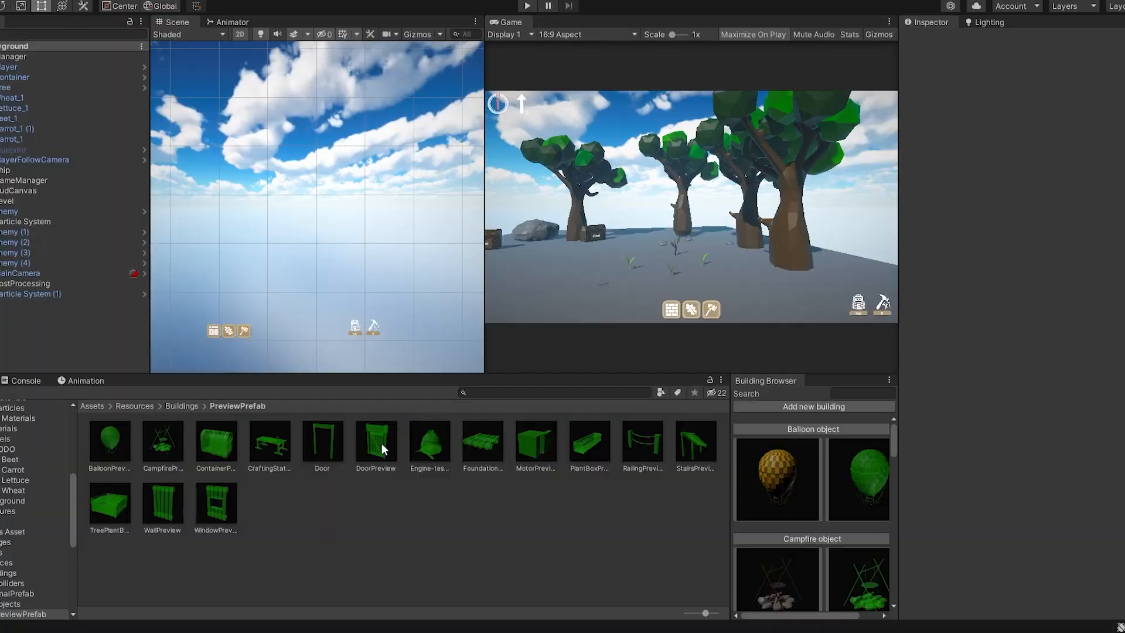
Step: Open the DoorPreview prefab, then select the Door data asset in the Objects folder to inspect it
double_click(375, 439)
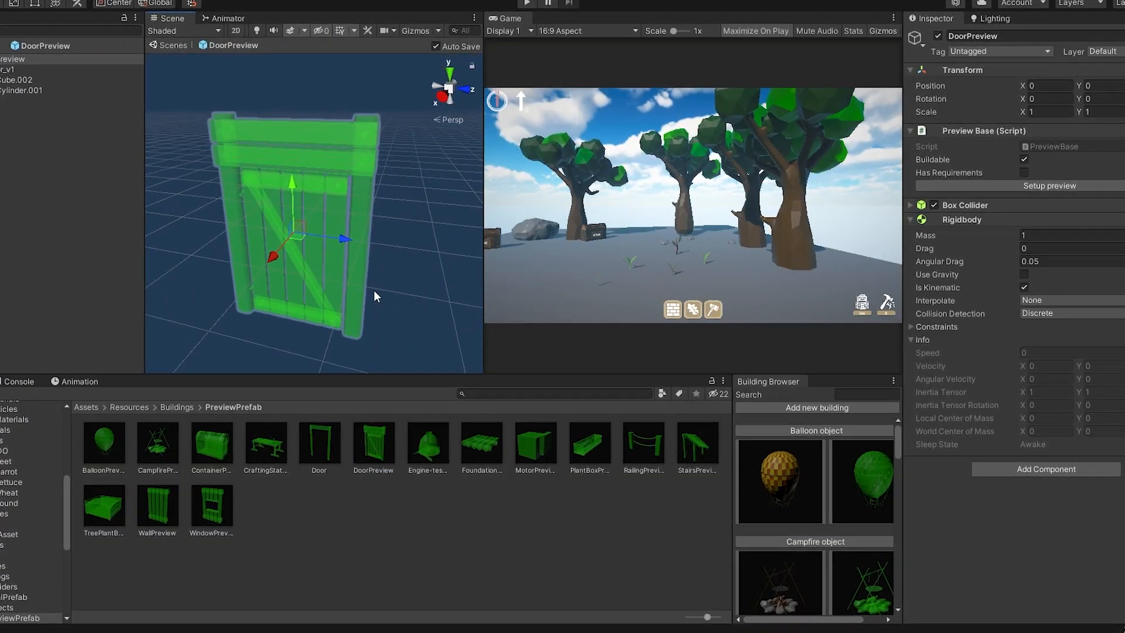
click(912, 204)
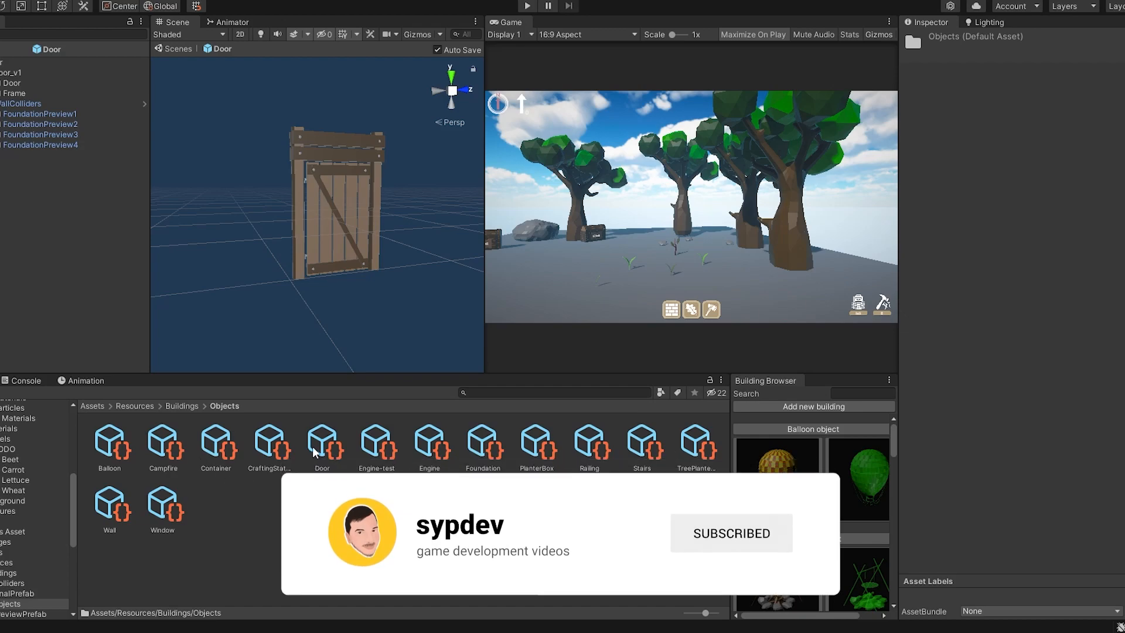
click(321, 443)
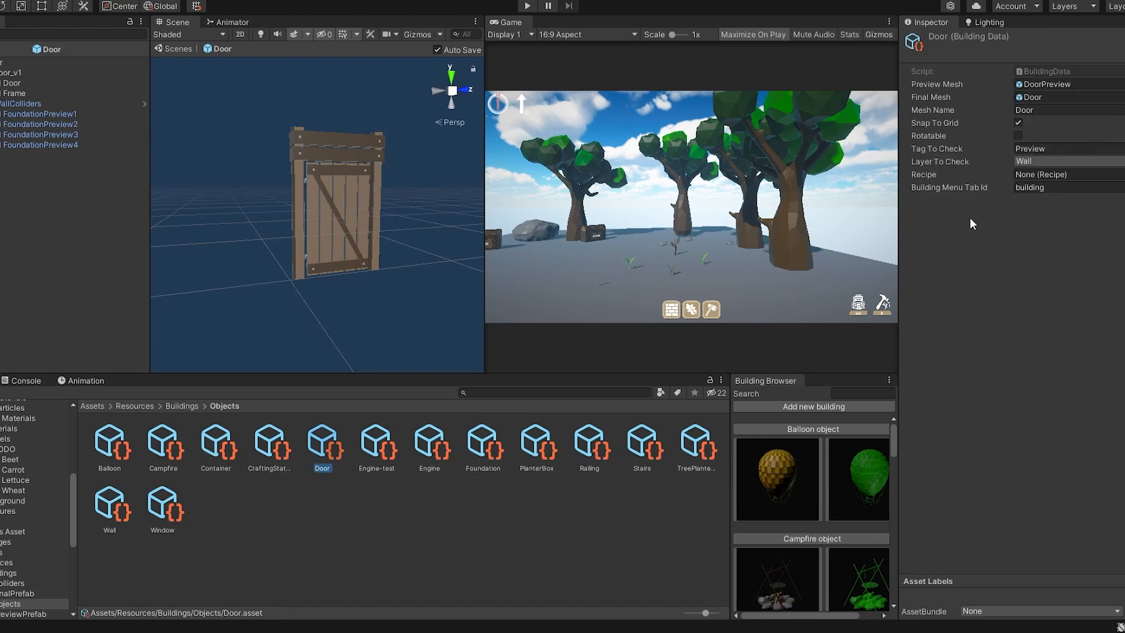
mouse_move(604, 128)
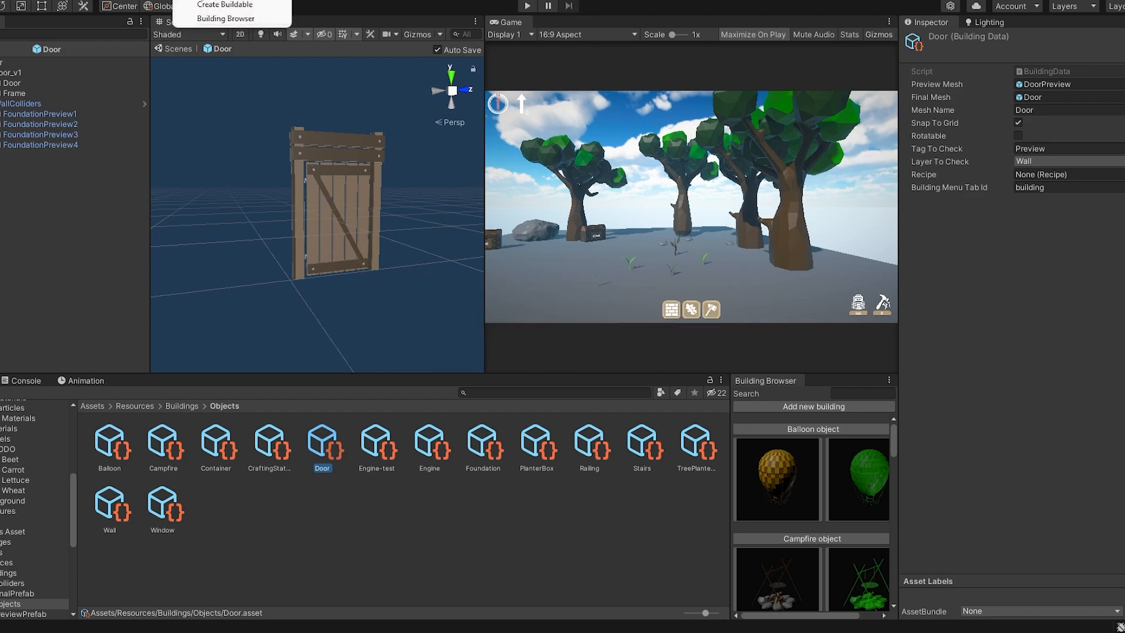
Step: Create an Apple buildable from apple_v1 with the Preview tag, then view its final prefab in FinalPrefab
click(224, 5)
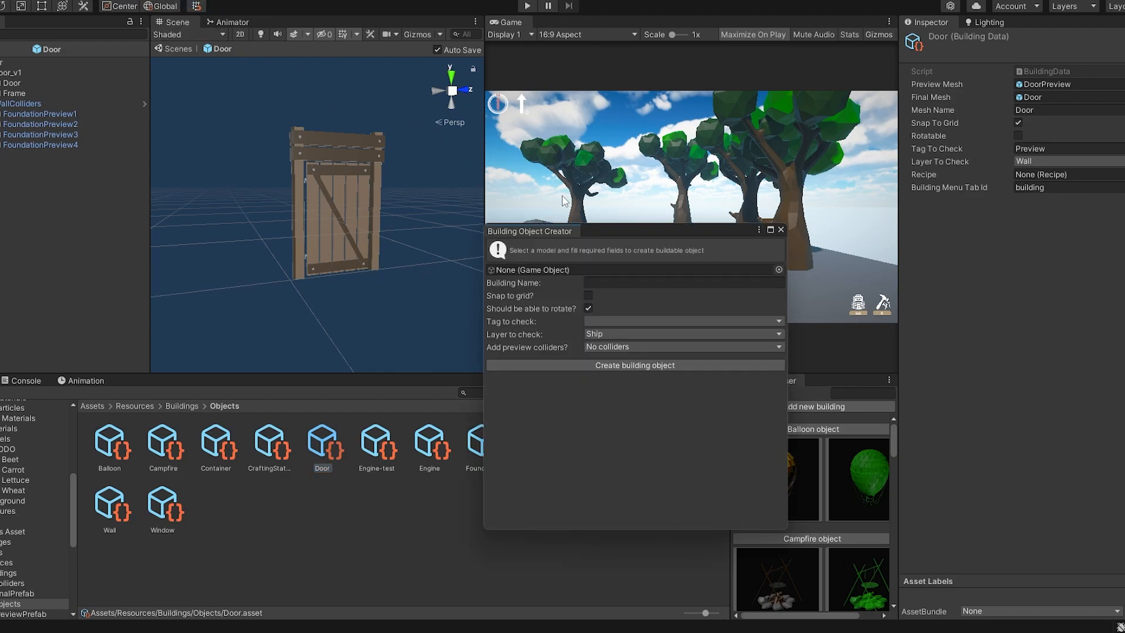
click(778, 269)
text(Apple)
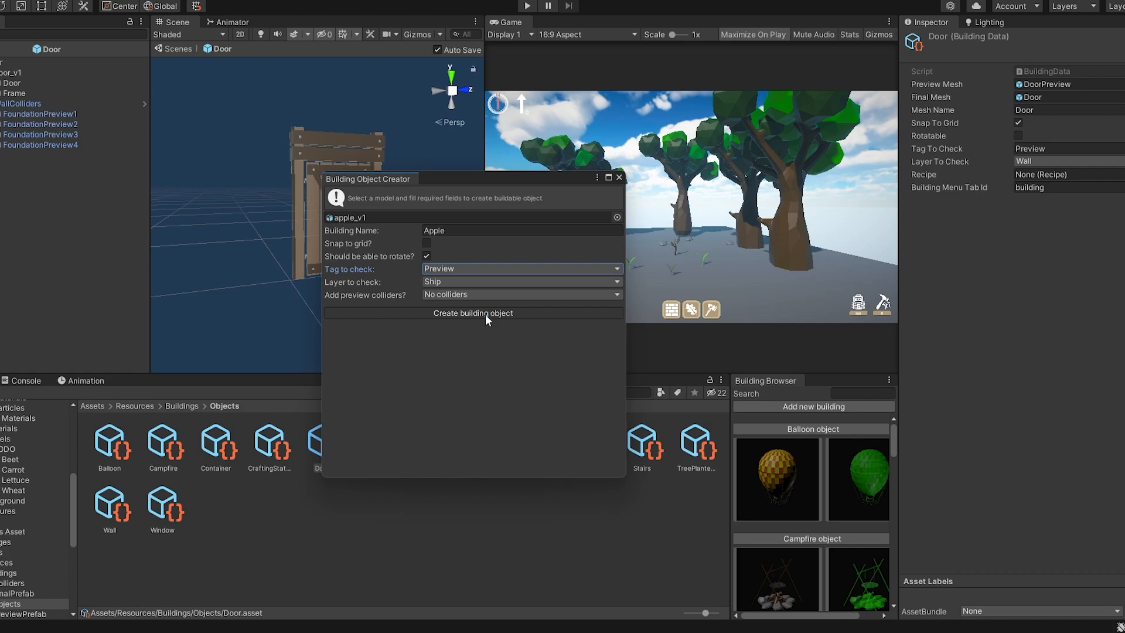
click(472, 313)
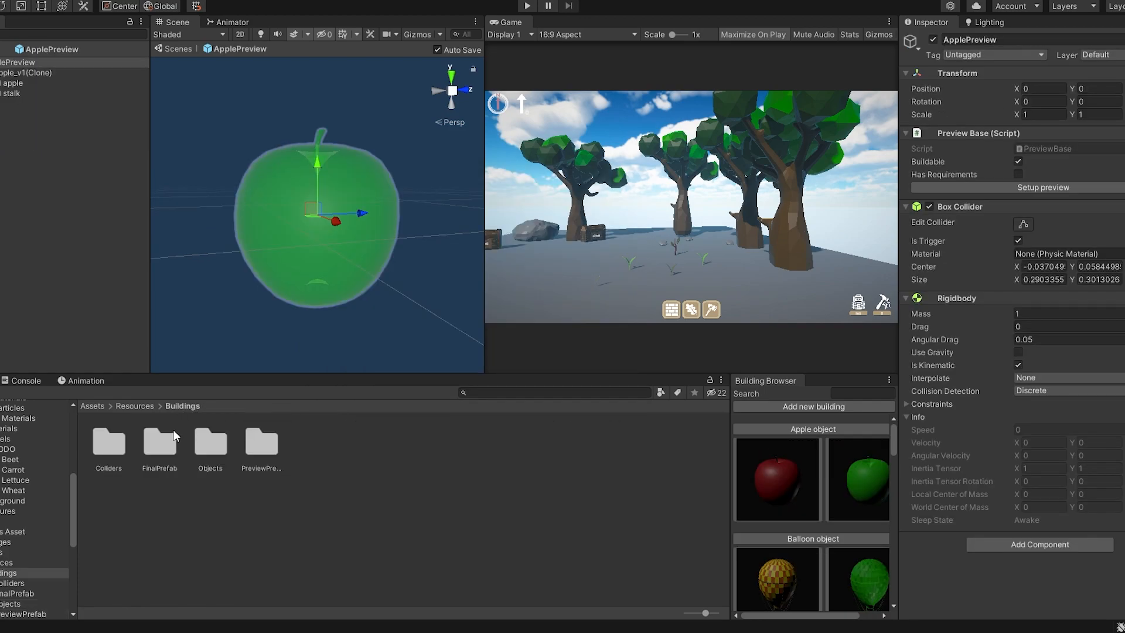
double_click(160, 437)
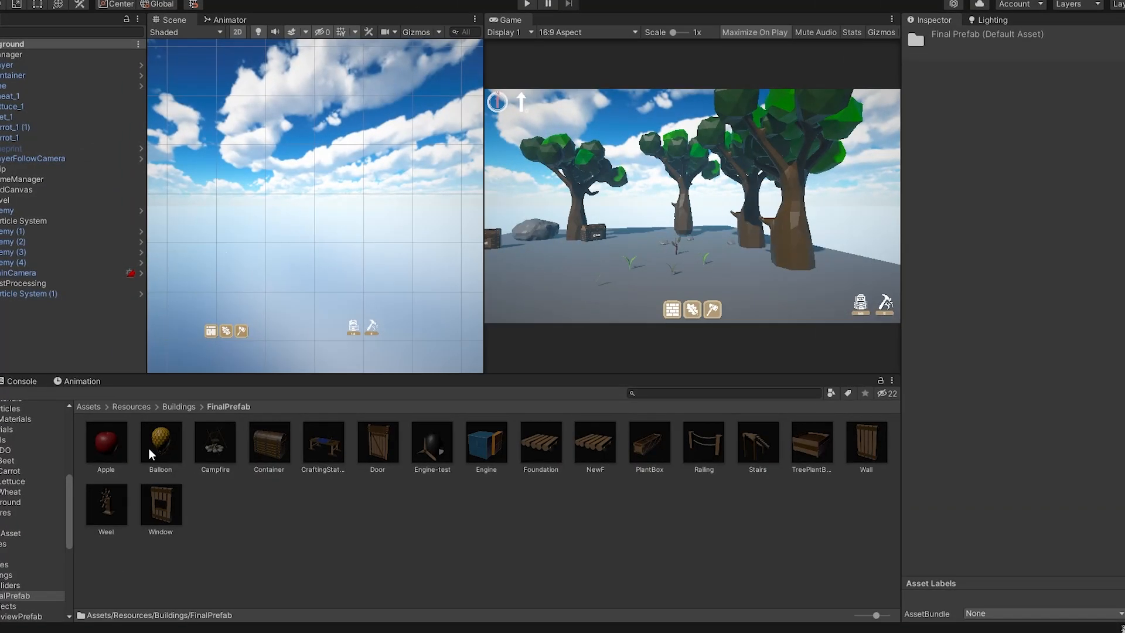
Step: Browse the Objects and PreviewPrefab folders showing the new Apple asset and ApplePreview
click(867, 443)
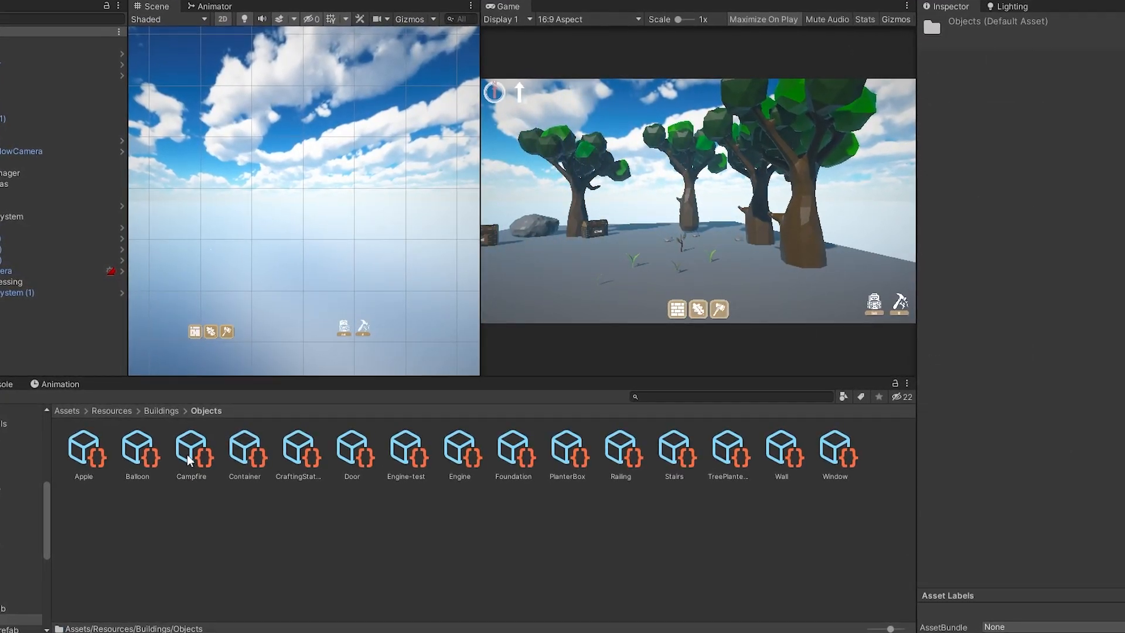
click(782, 453)
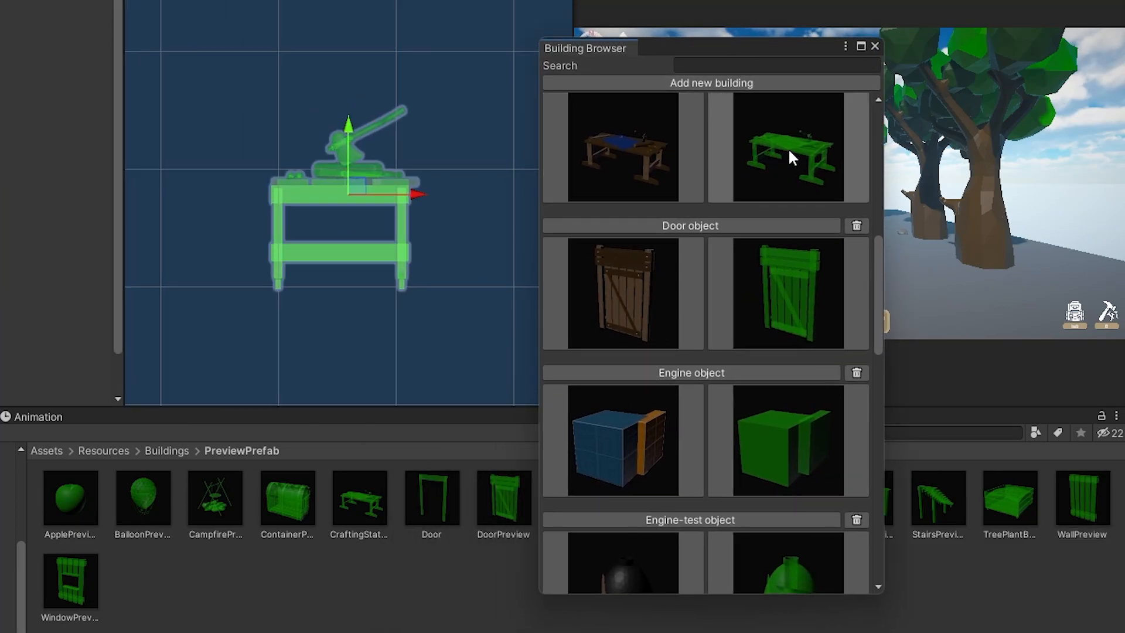
Step: Search the Building Browser for 'bal' then 'cont', narrowing the list to Container
text(bal)
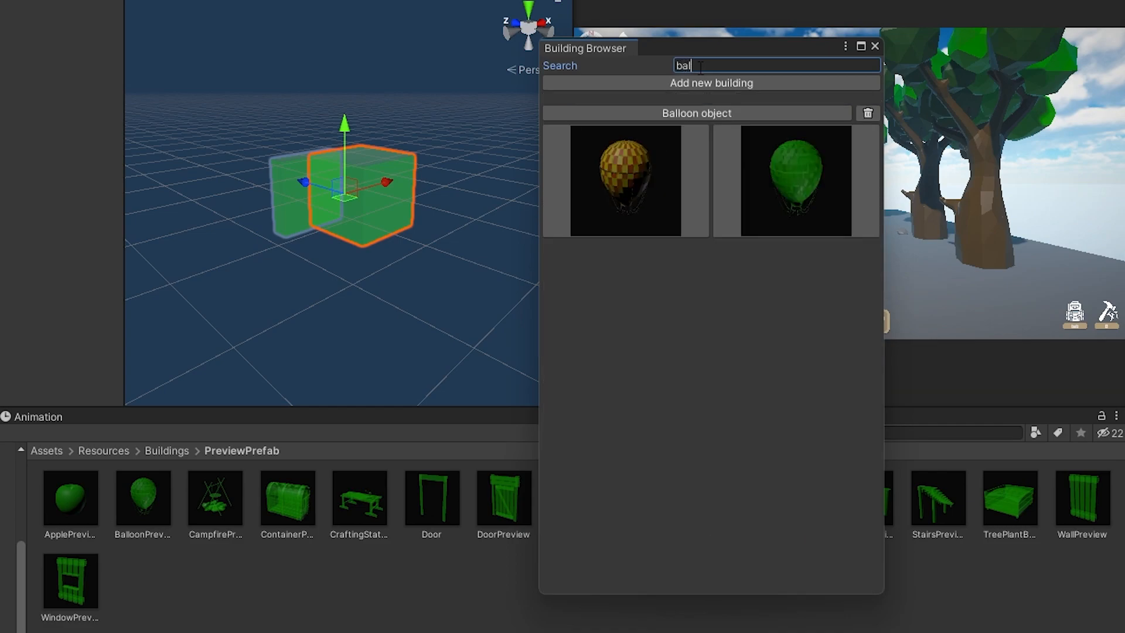
text(cont)
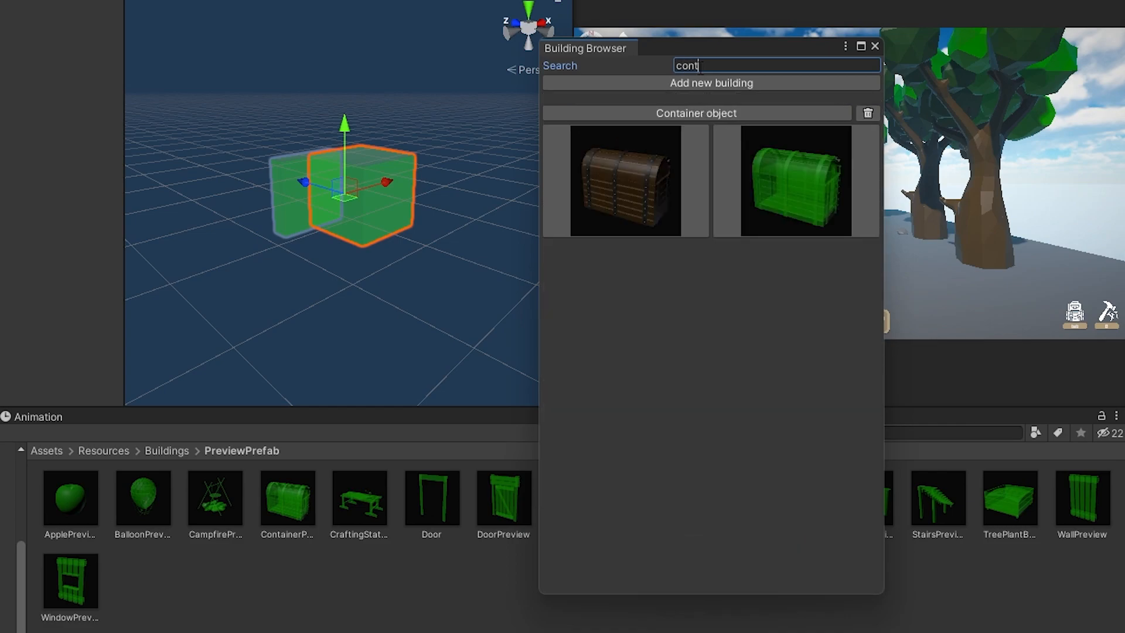